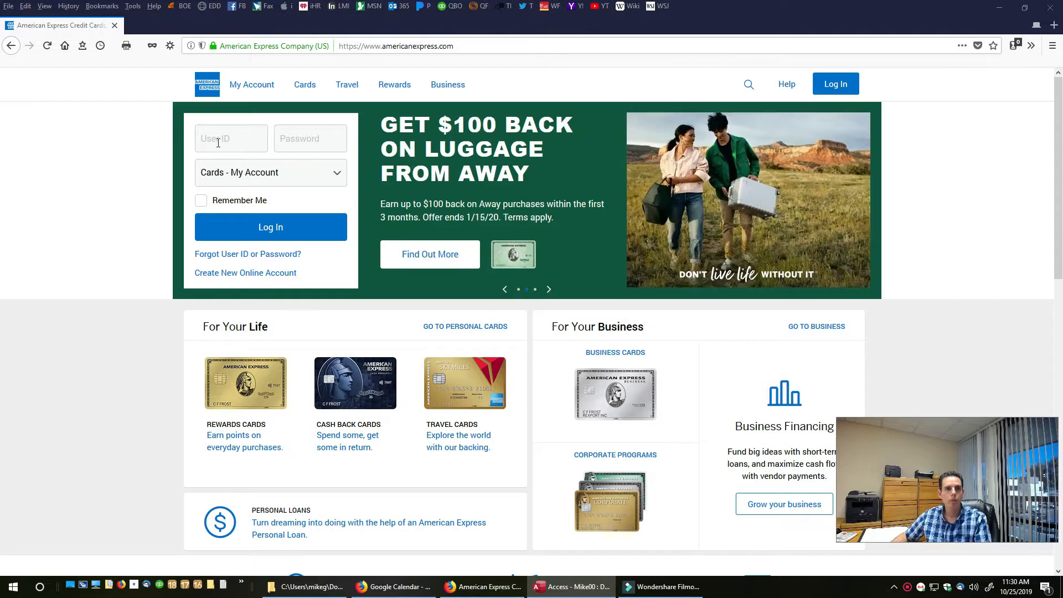
type("nisprincesas04")
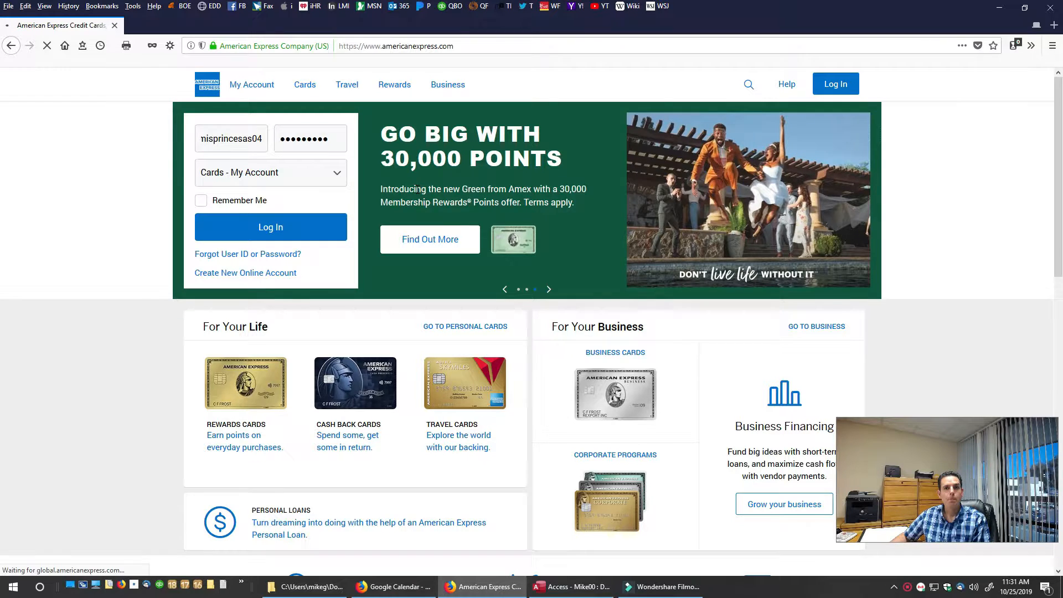
left_click(270, 228)
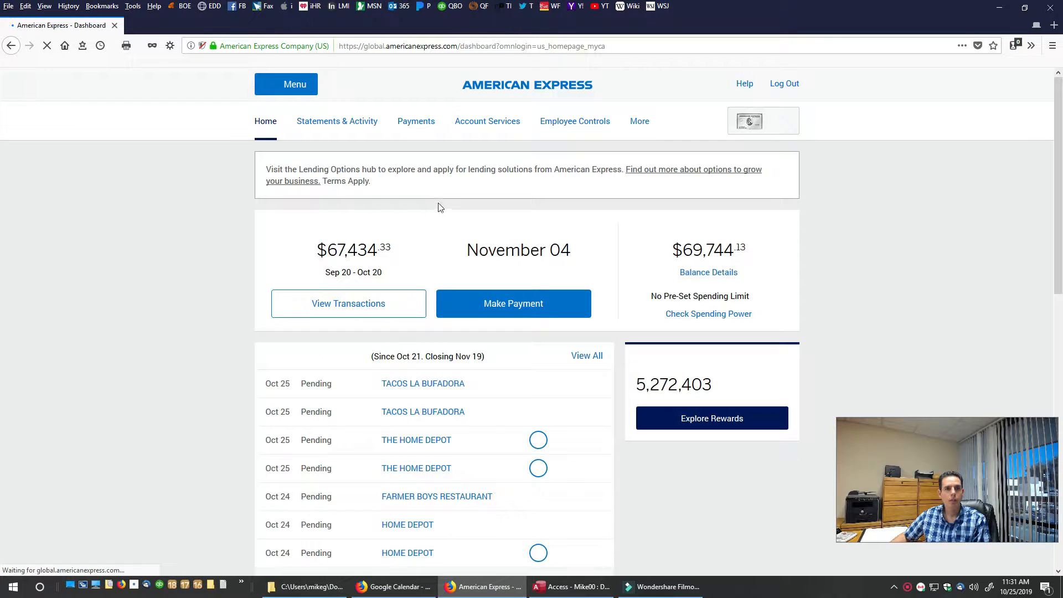
Go to Membership Rewards from the dashboard, showing the 5,272,403-point balance
scroll("down", 3)
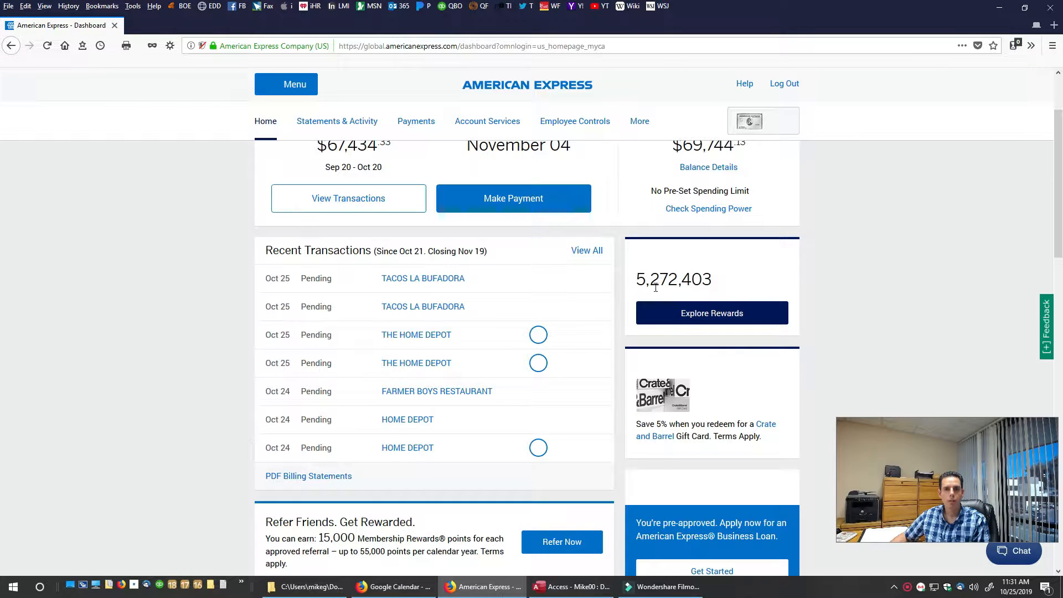
mouse_move(672, 292)
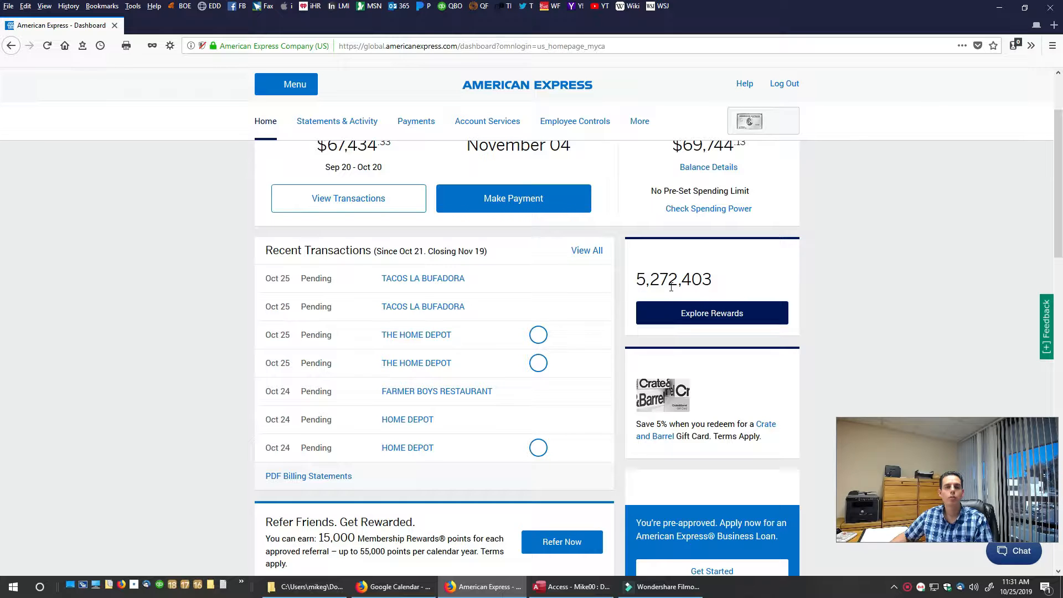
mouse_move(658, 314)
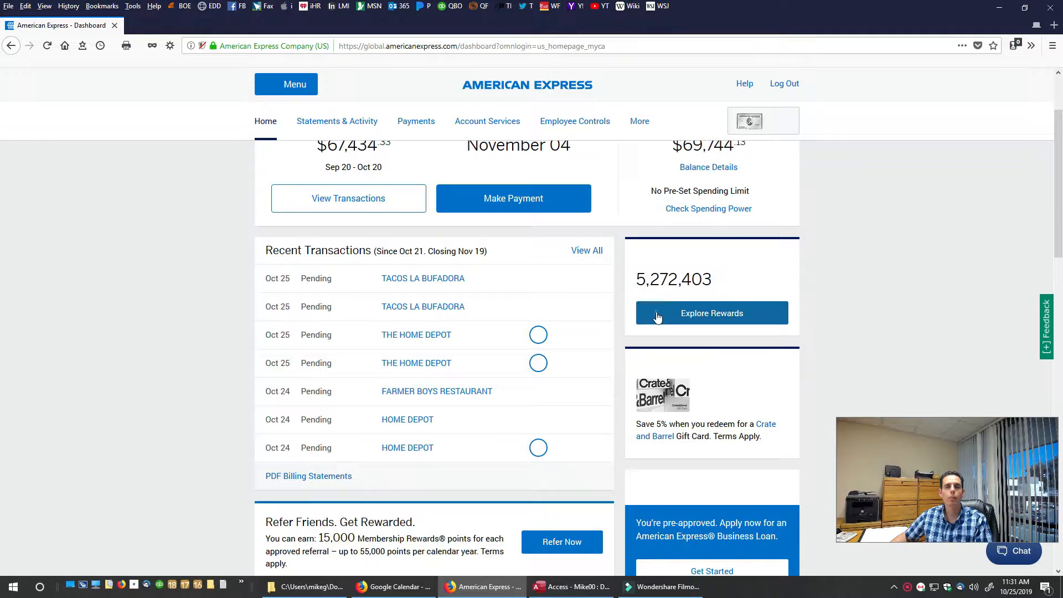
left_click(712, 312)
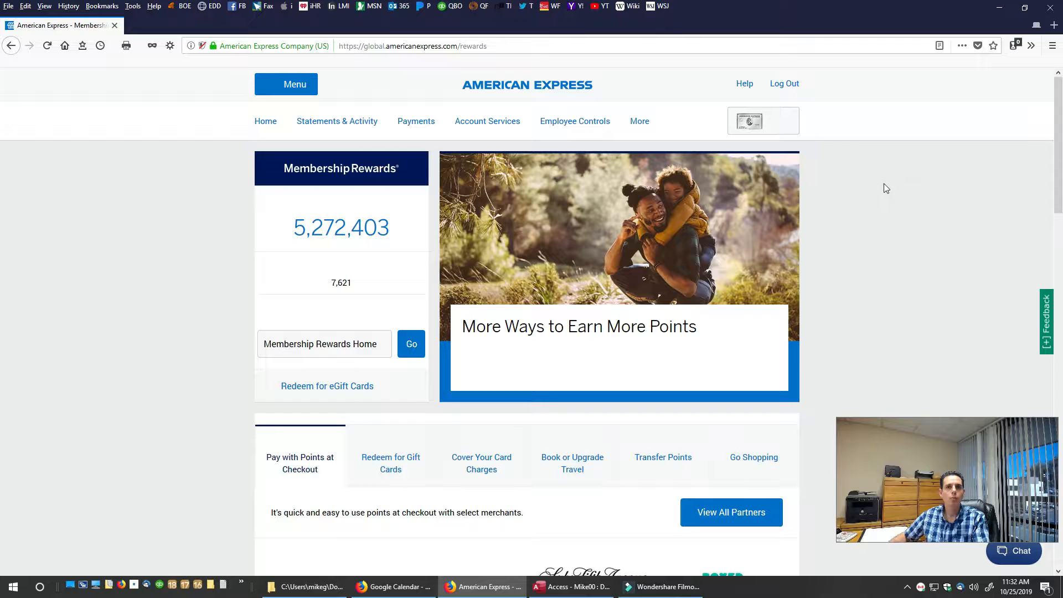
Show the Cover Your Card Charges list with every eligible charge and its point cost
scroll("down", 3)
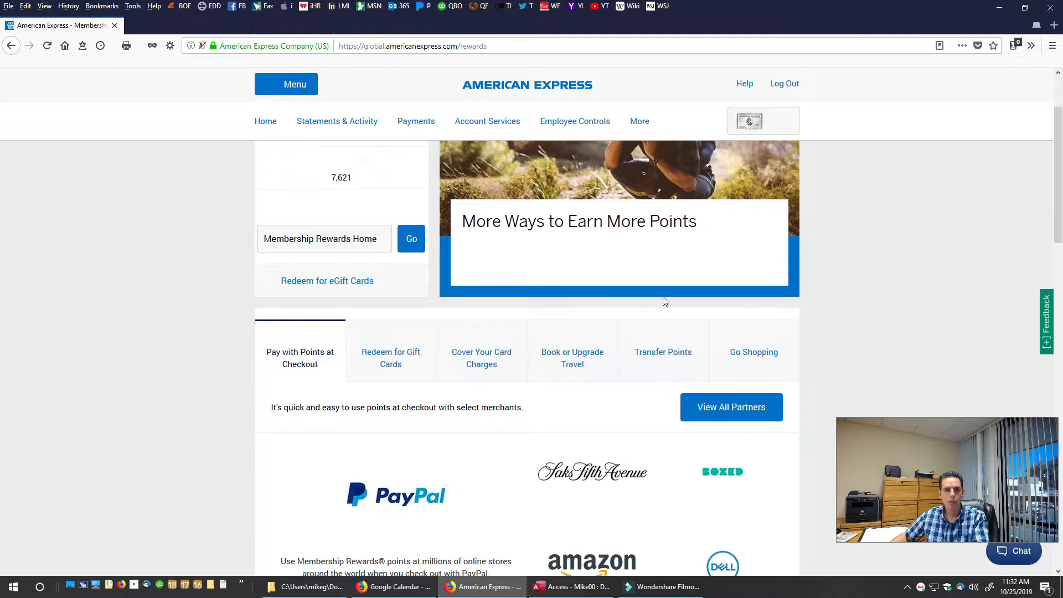
mouse_move(487, 364)
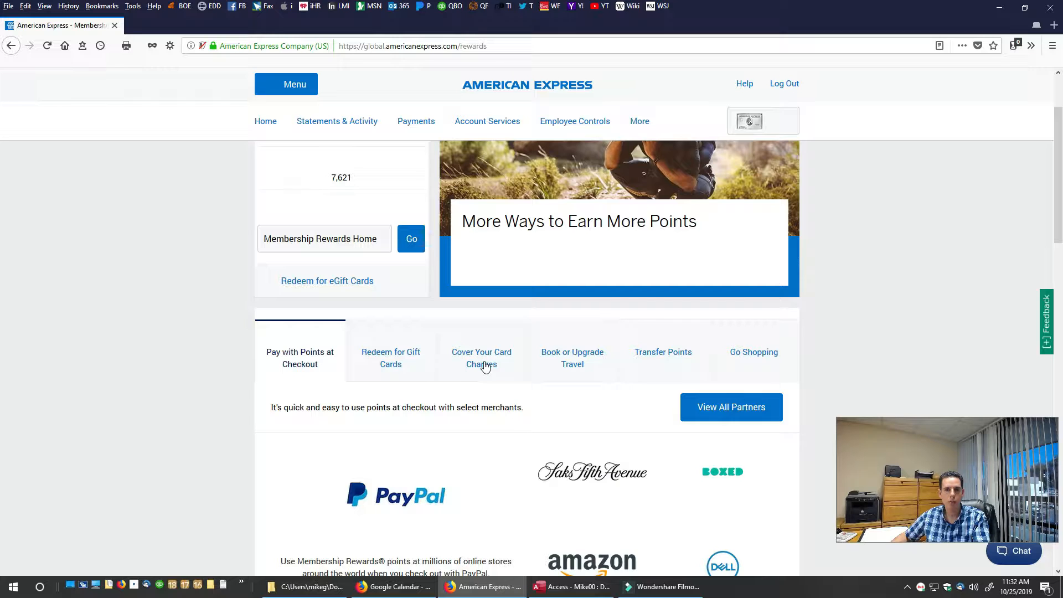
left_click(481, 358)
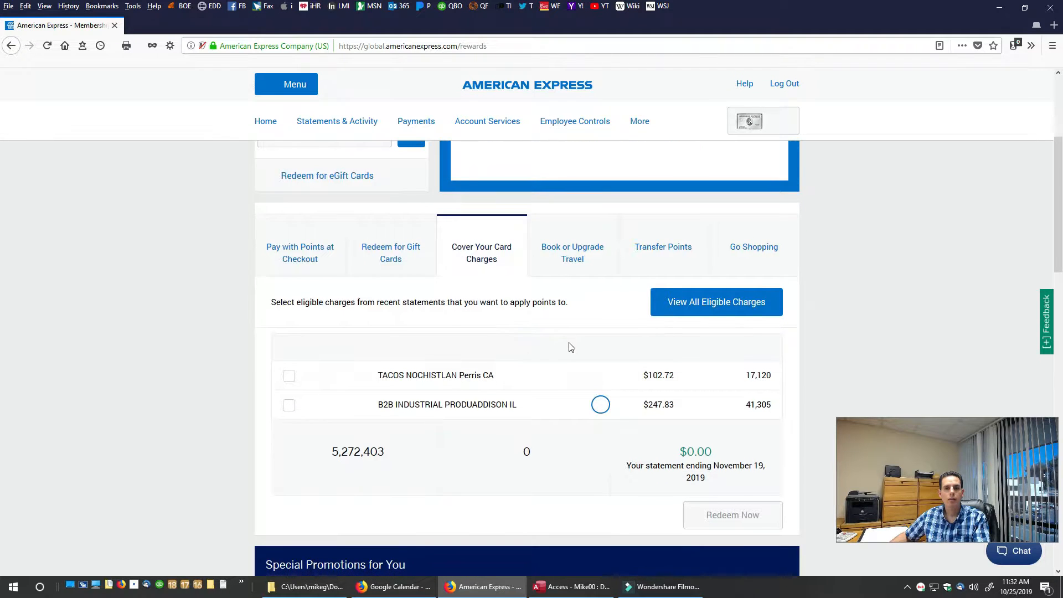
scroll("down", 3)
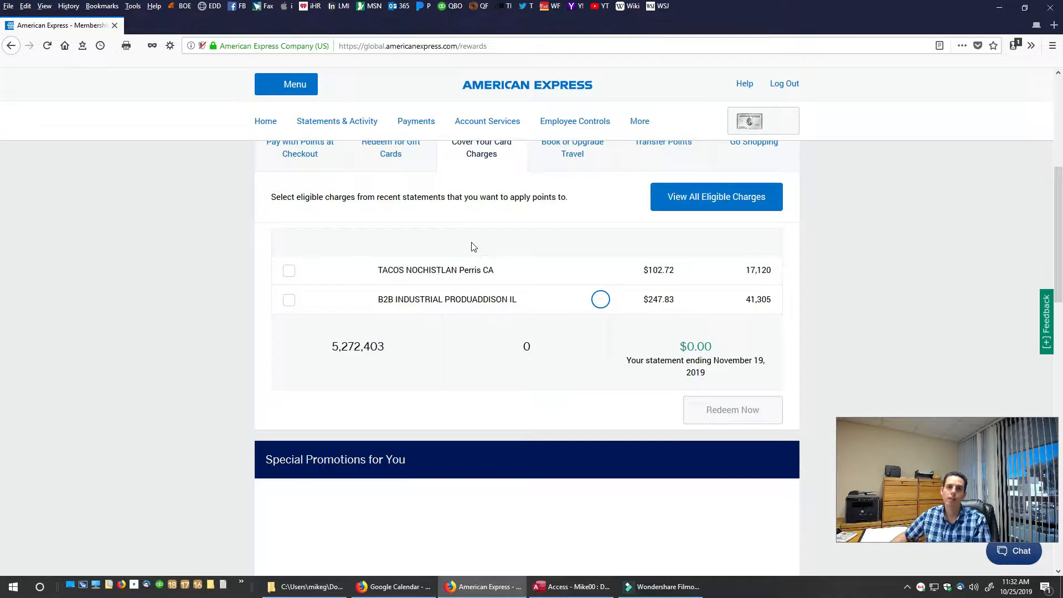
mouse_move(305, 280)
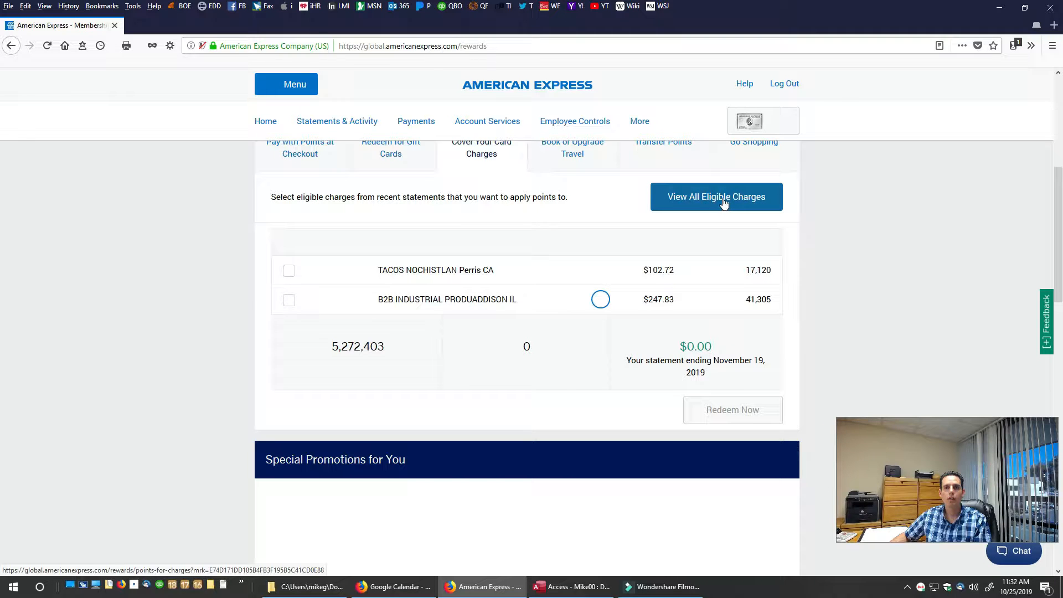
left_click(717, 197)
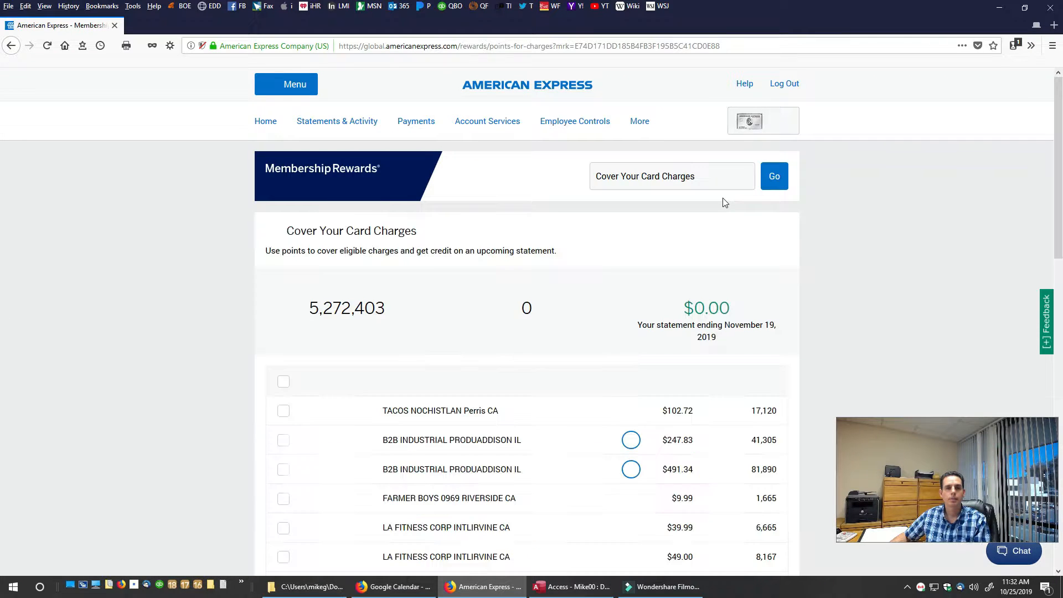
Select all 30 eligible charges, applying 985,178 points toward a $5,911.08 credit
scroll("down", 3)
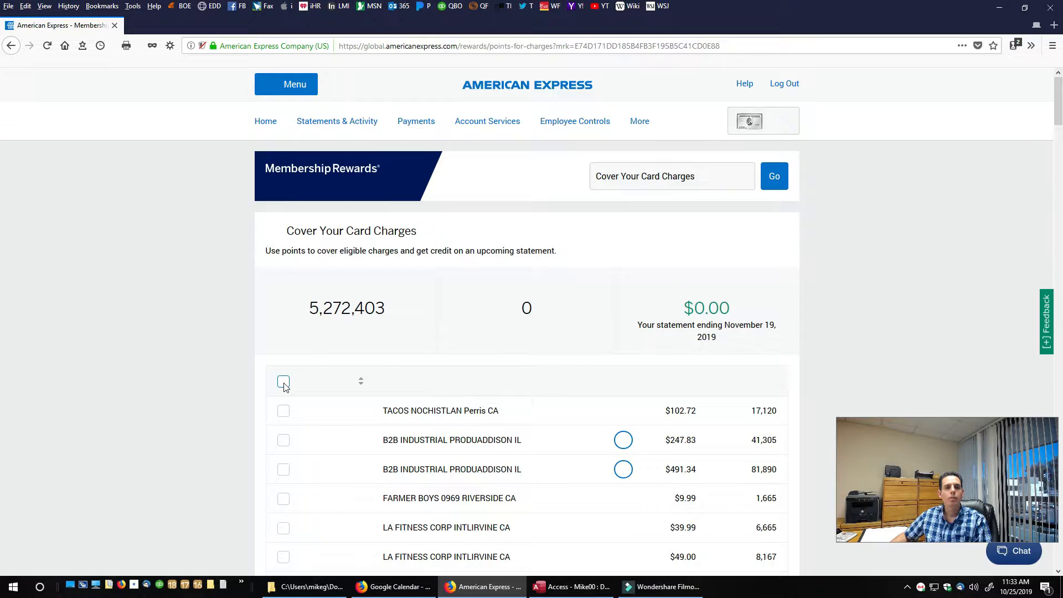
left_click(283, 381)
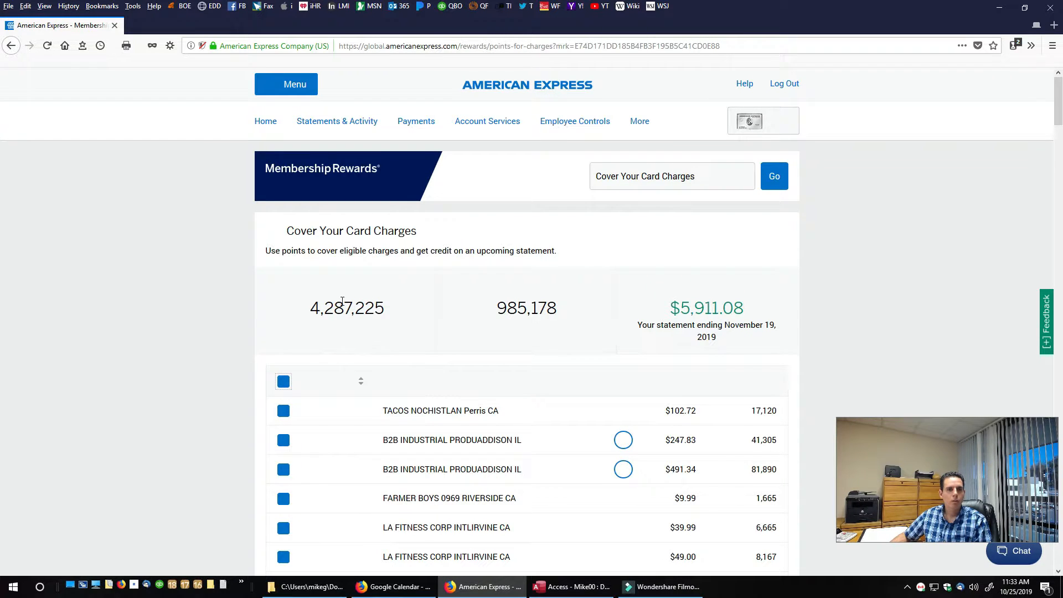
mouse_move(299, 310)
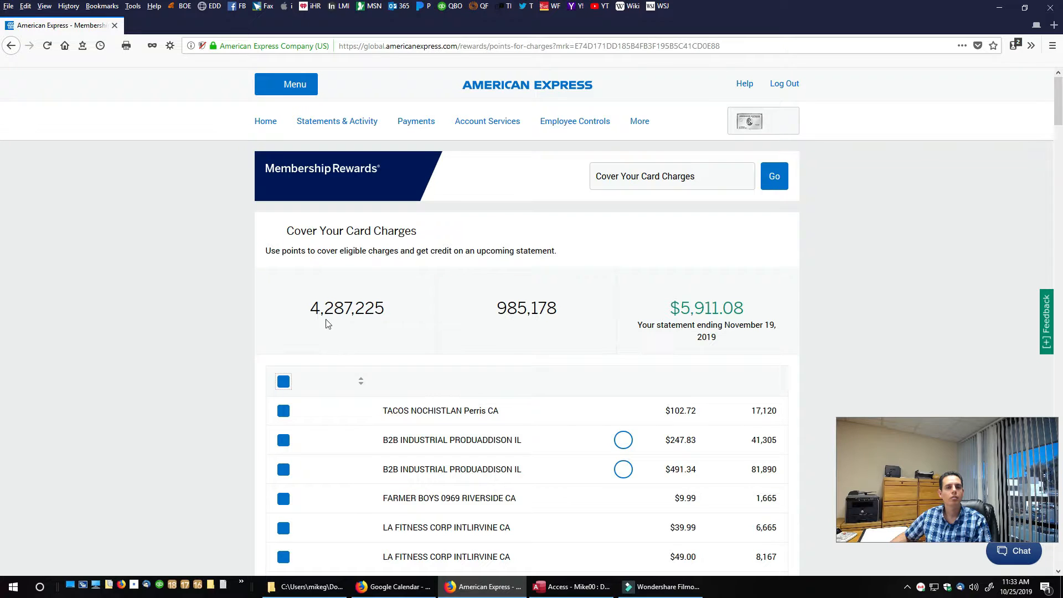
mouse_move(463, 323)
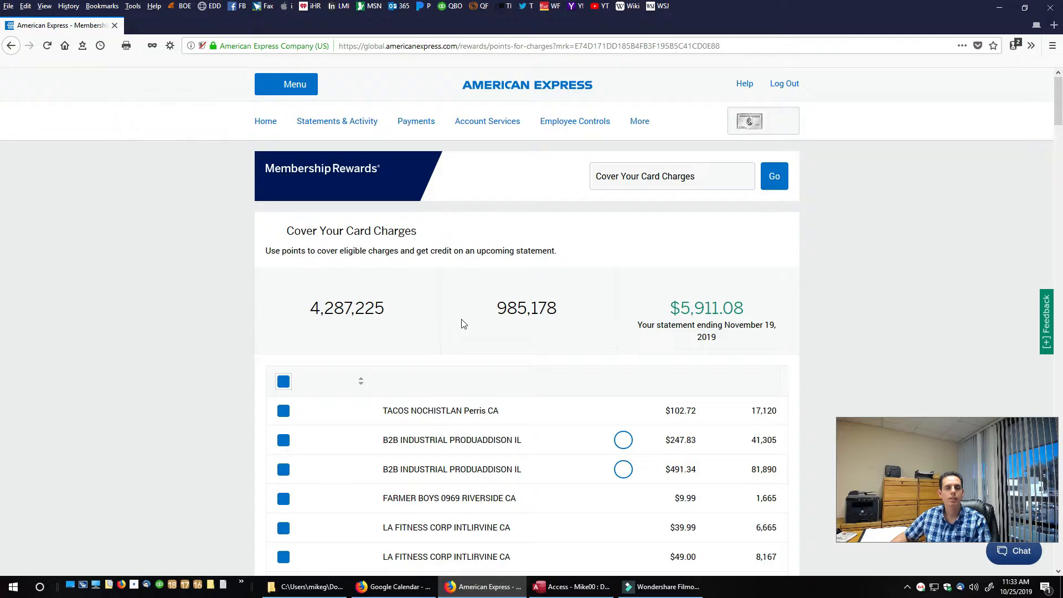
mouse_move(527, 312)
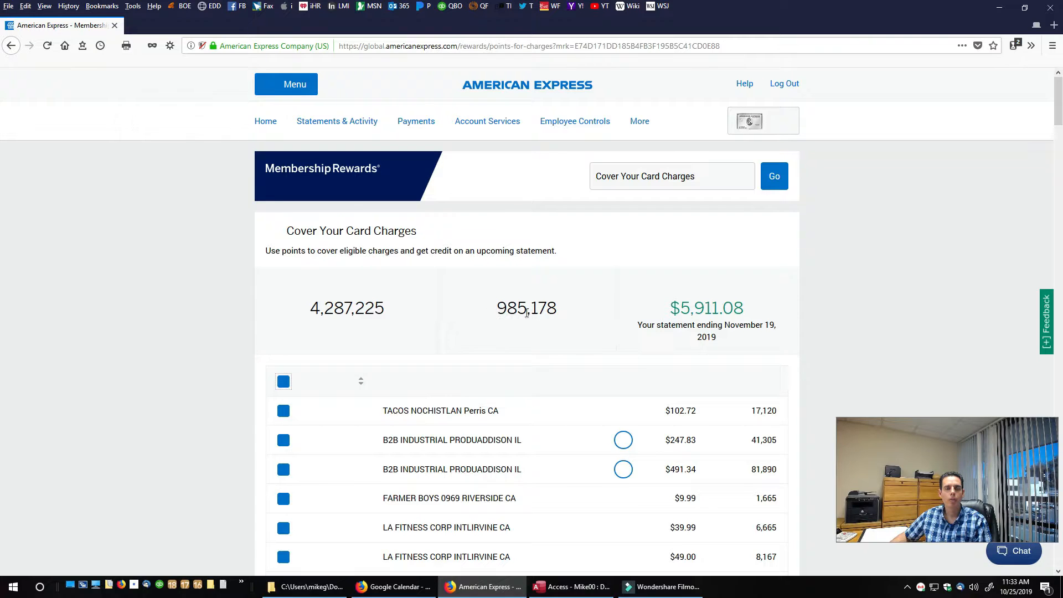
mouse_move(525, 317)
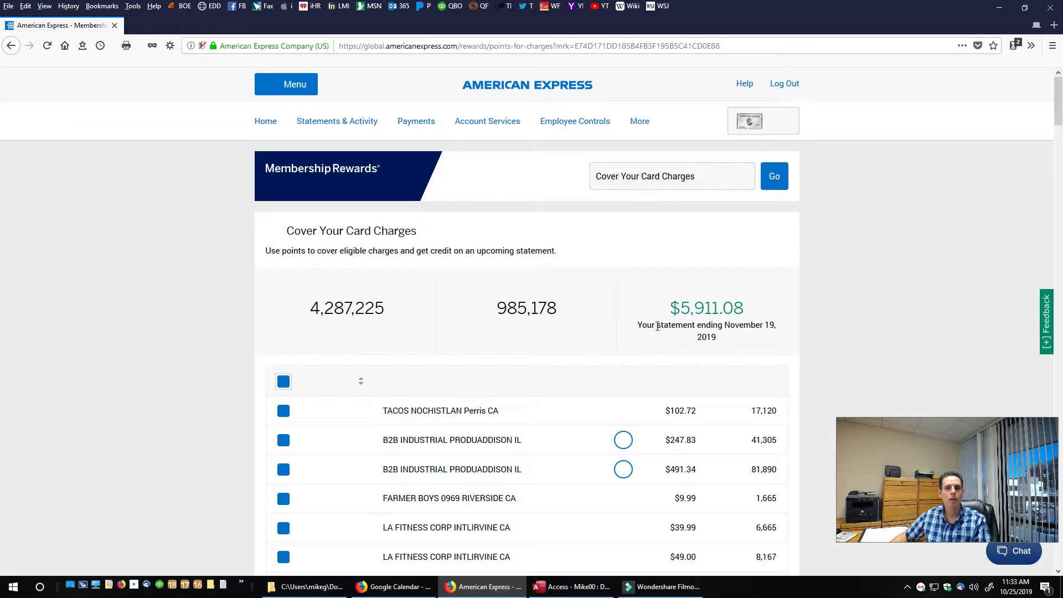
mouse_move(674, 317)
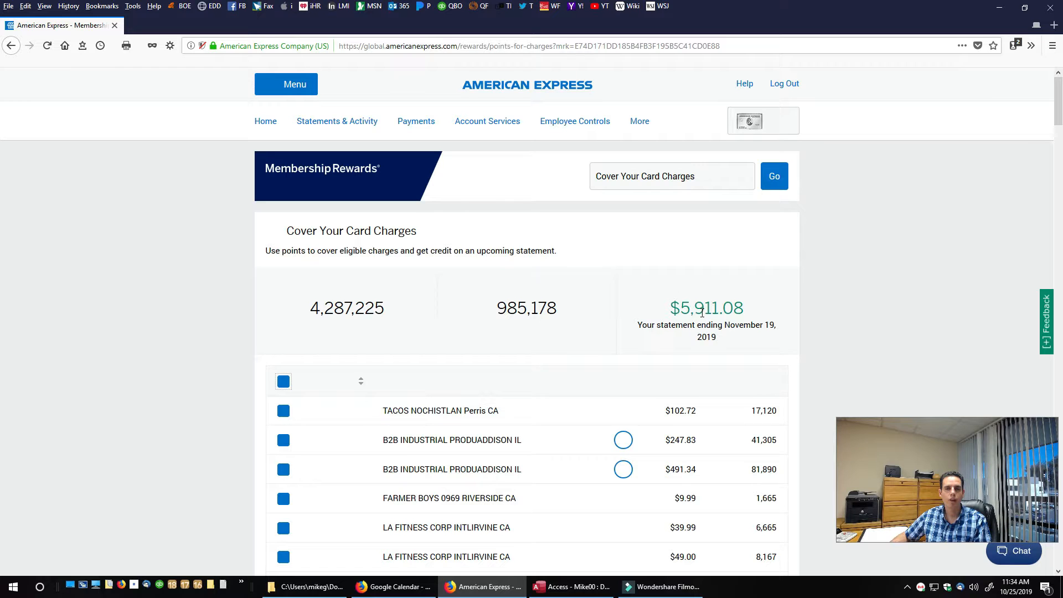
scroll("down", 3)
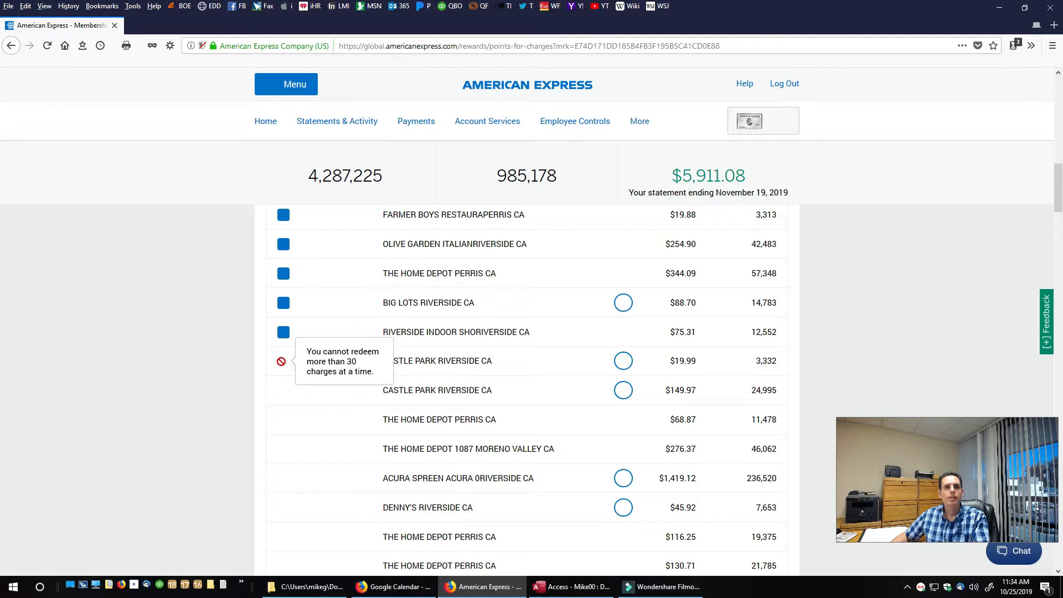
mouse_move(507, 326)
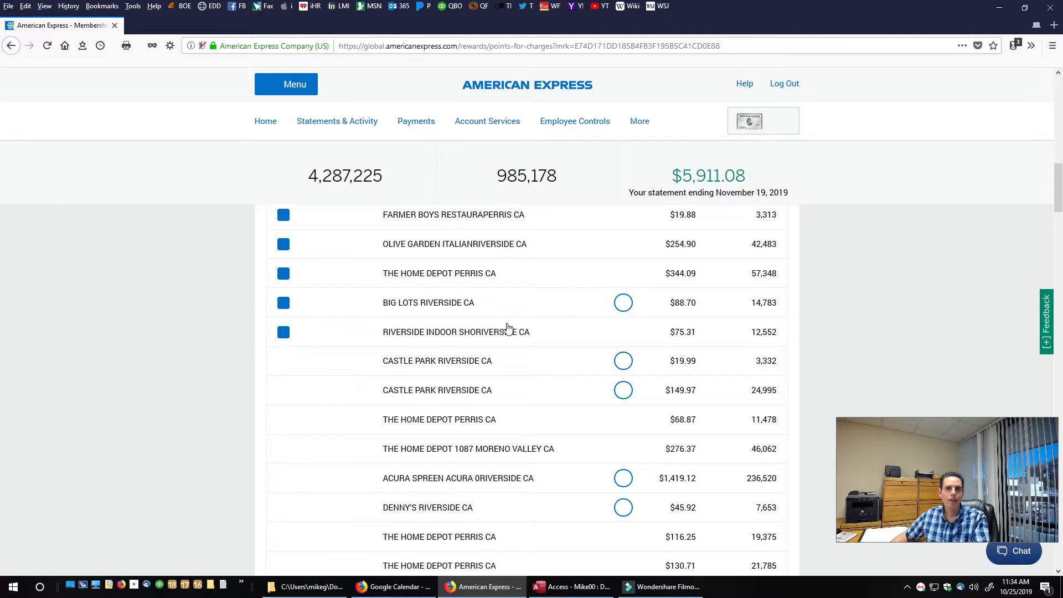
mouse_move(391, 267)
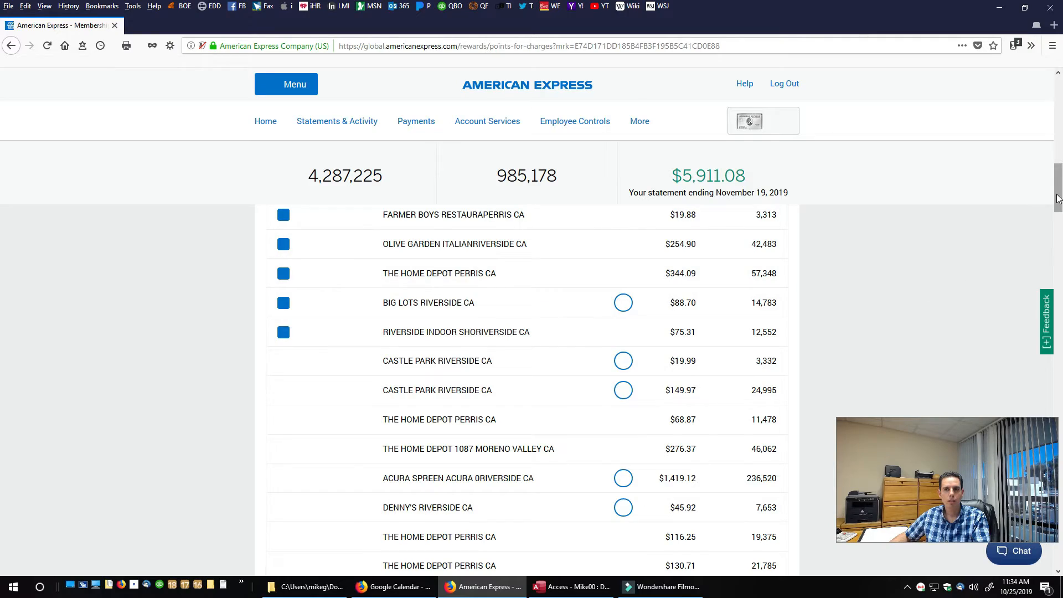
scroll("down", 3)
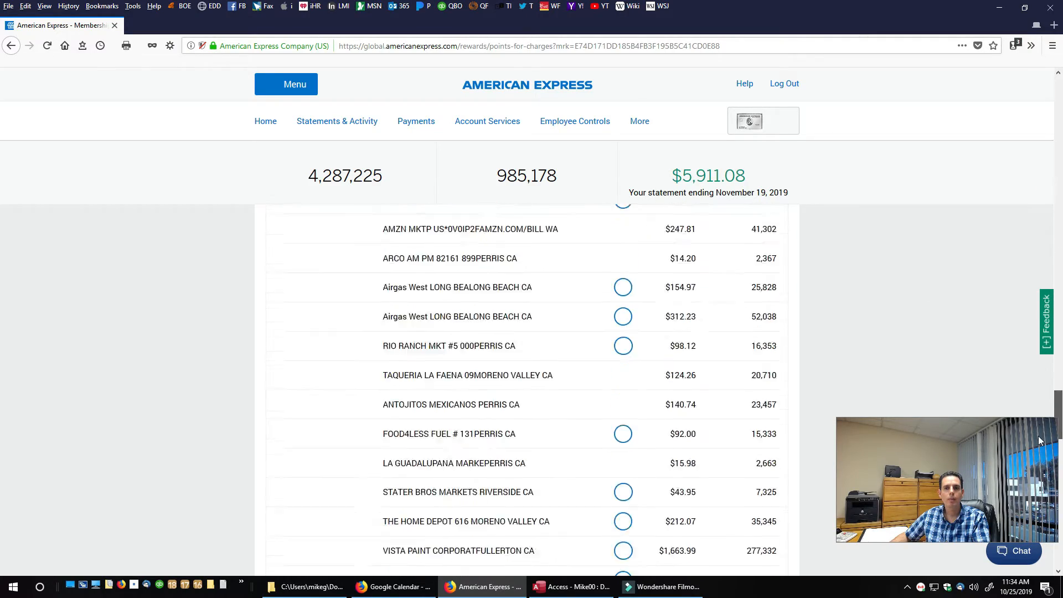
scroll("down", 3)
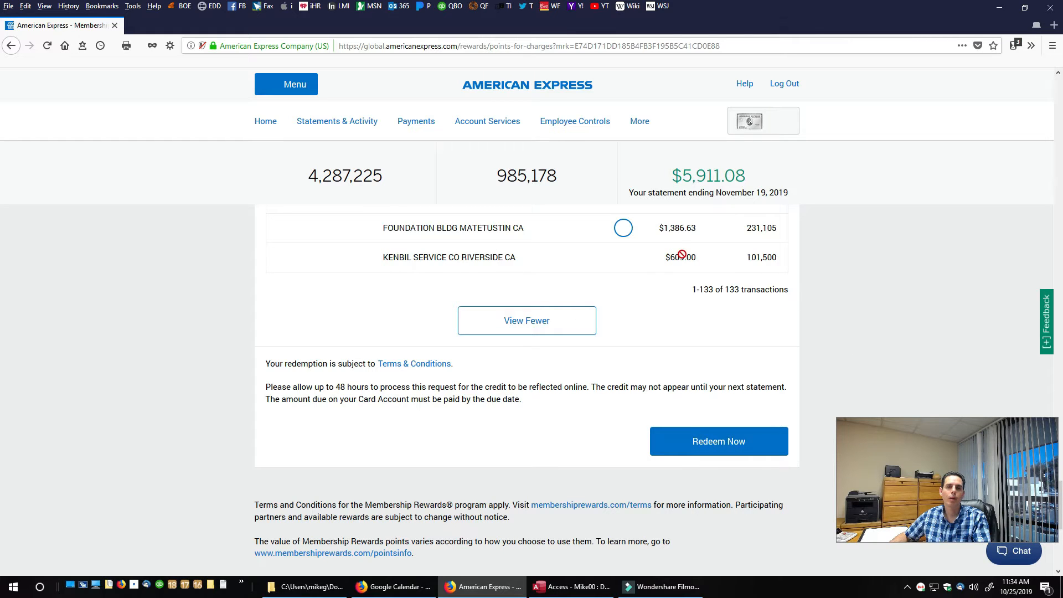
mouse_move(564, 247)
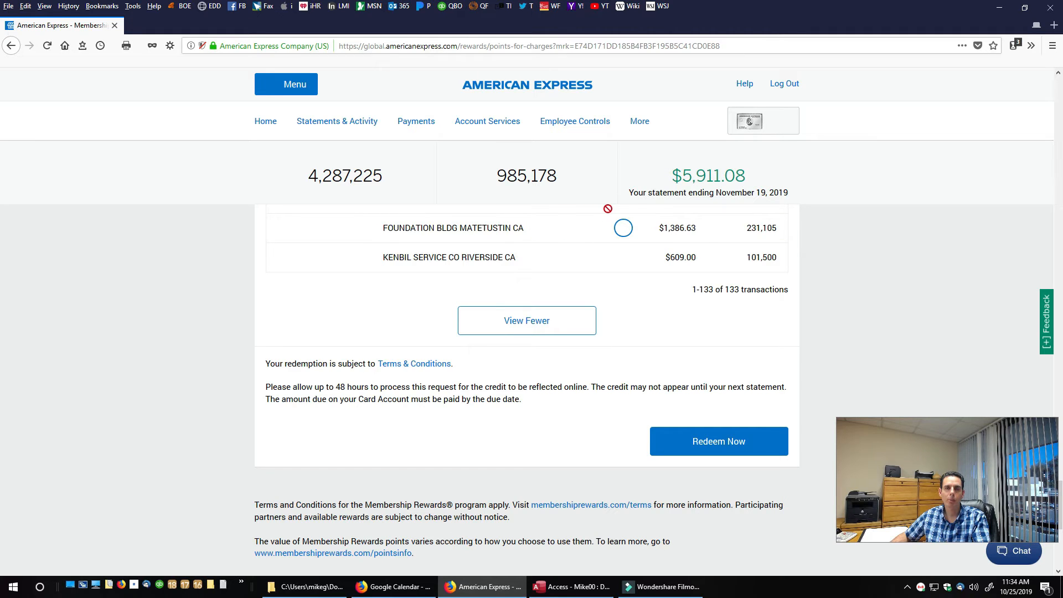
mouse_move(545, 210)
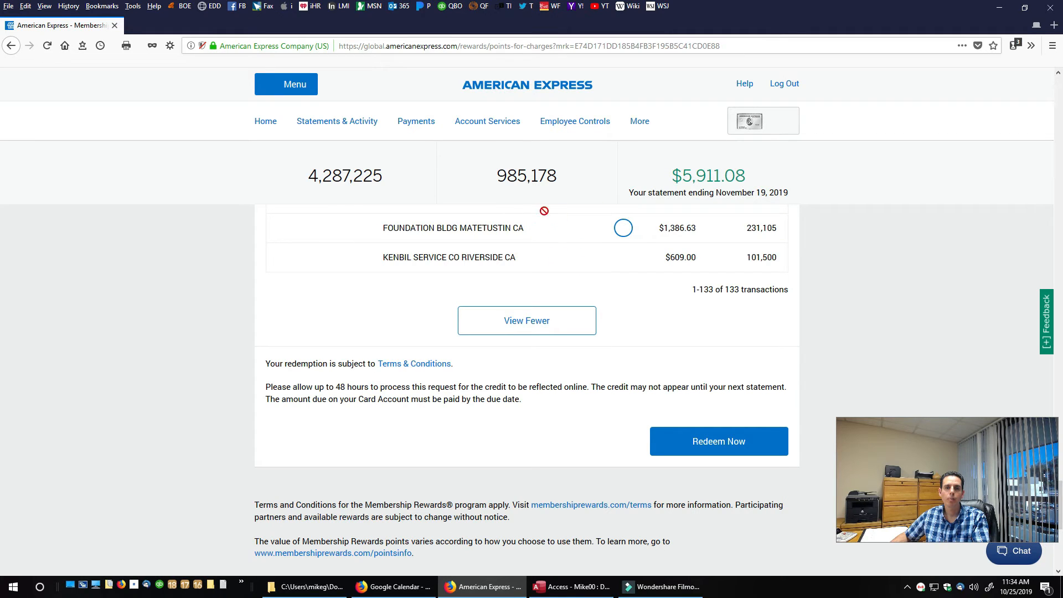